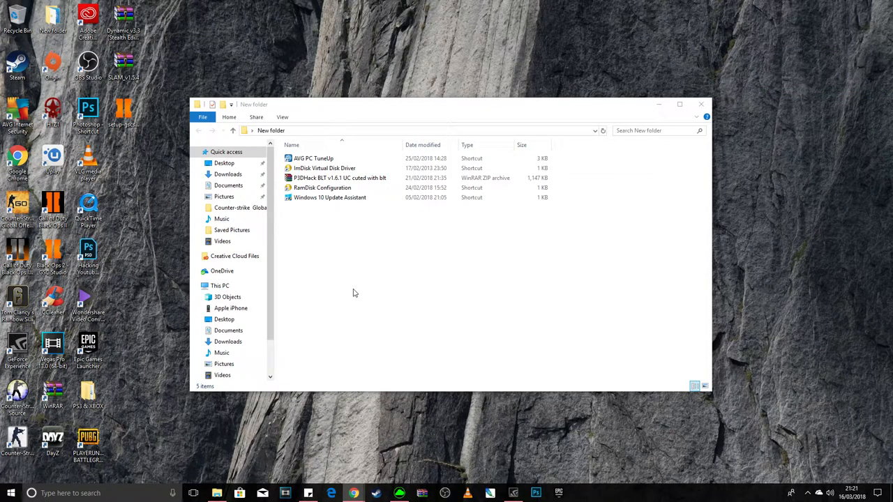
pyautogui.moveTo(374, 277)
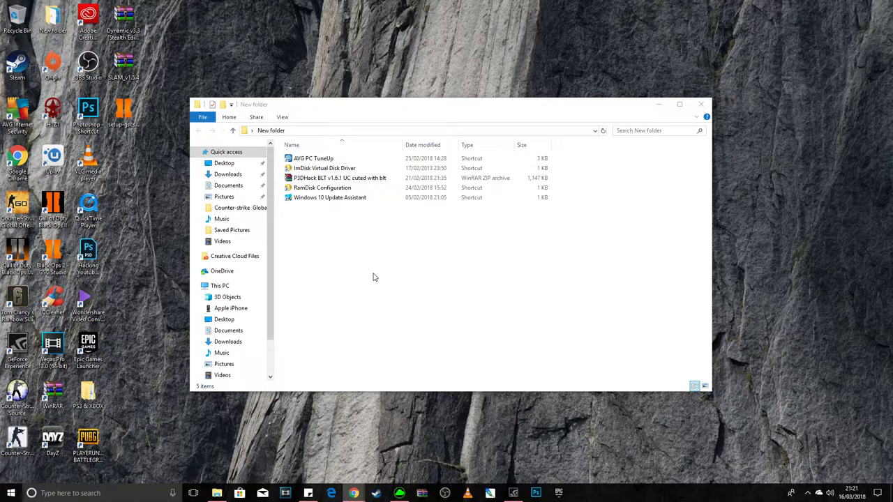
pyautogui.moveTo(356, 246)
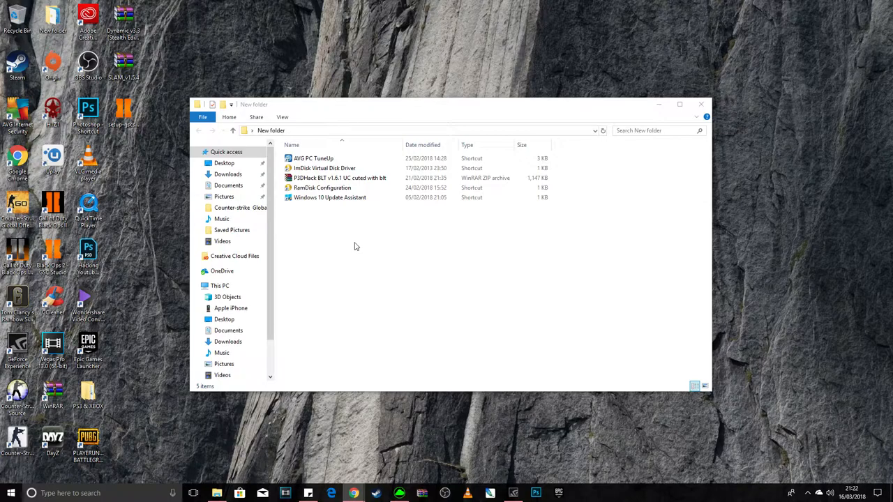
pyautogui.moveTo(354, 248)
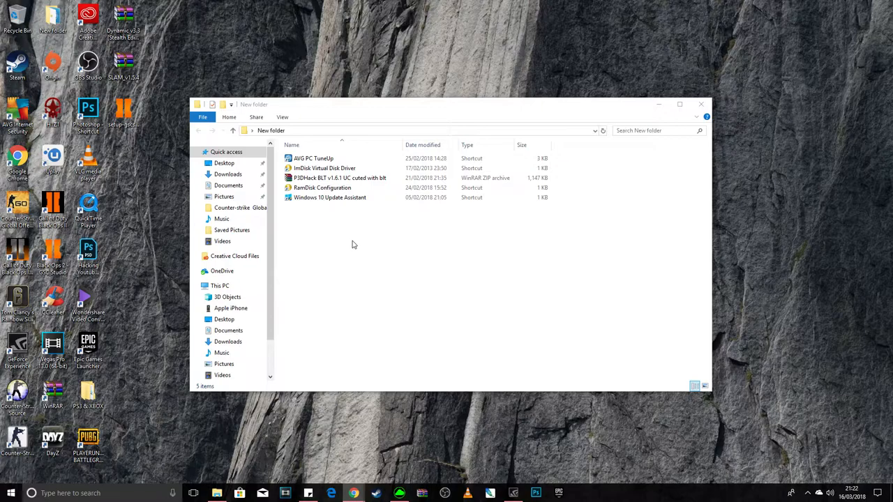
pyautogui.moveTo(352, 217)
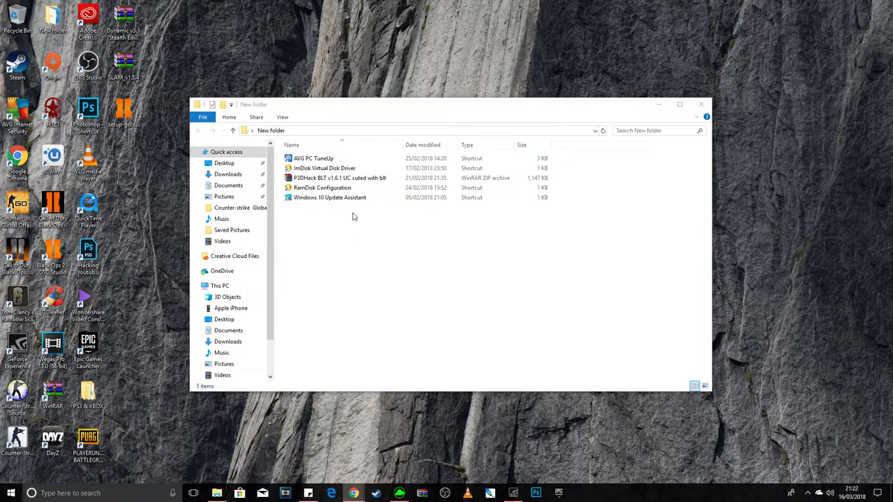
# Step: Launch ImDisk and mount a 2 GB removable virtual-memory disk on drive D
pyautogui.click(325, 168)
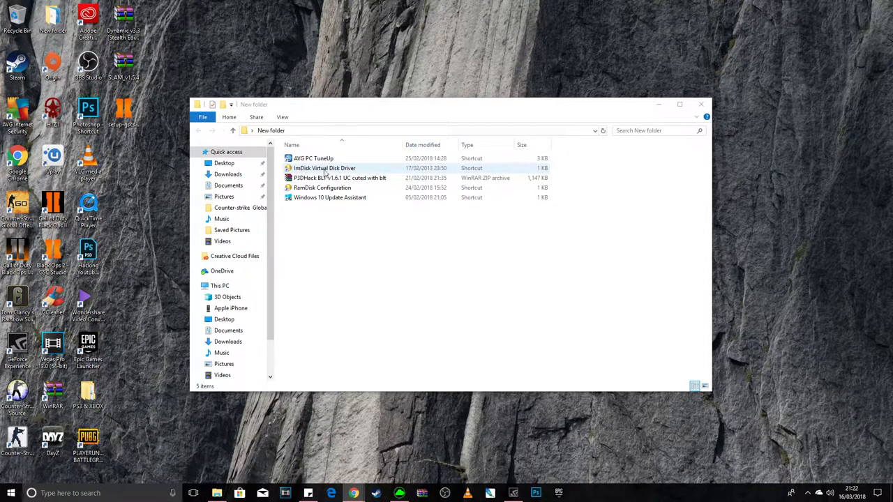
pyautogui.doubleClick(325, 168)
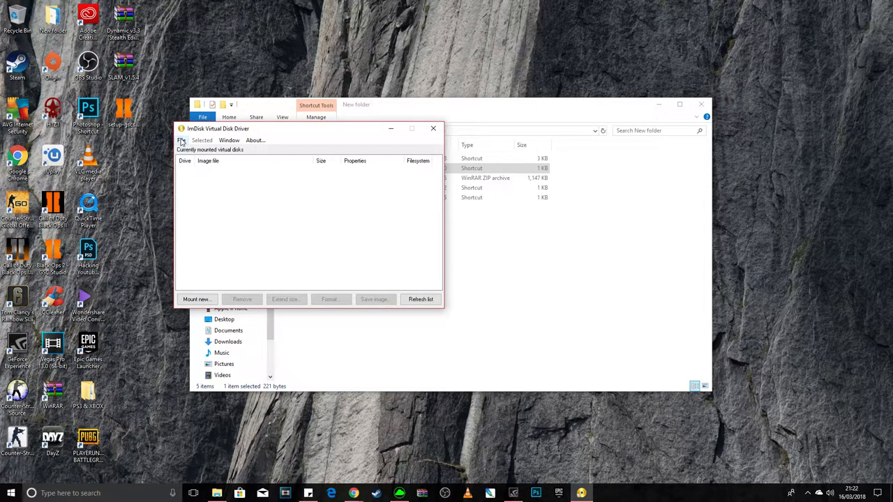
pyautogui.click(196, 299)
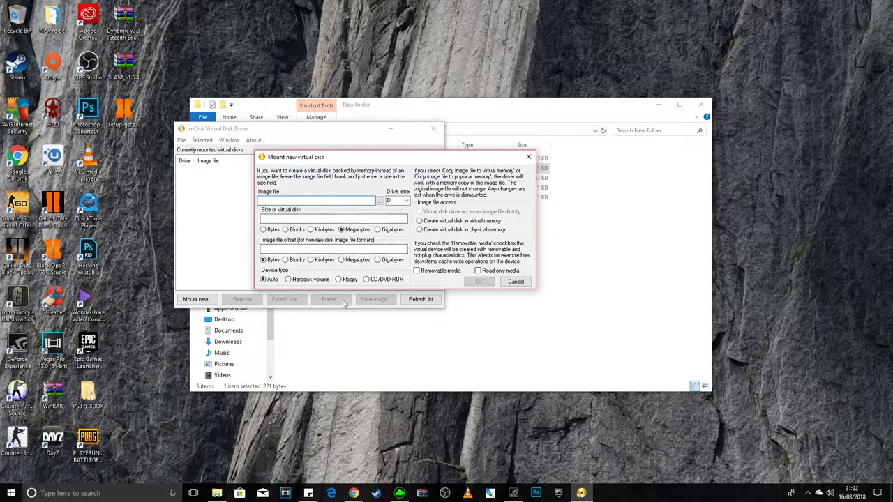
pyautogui.write('2')
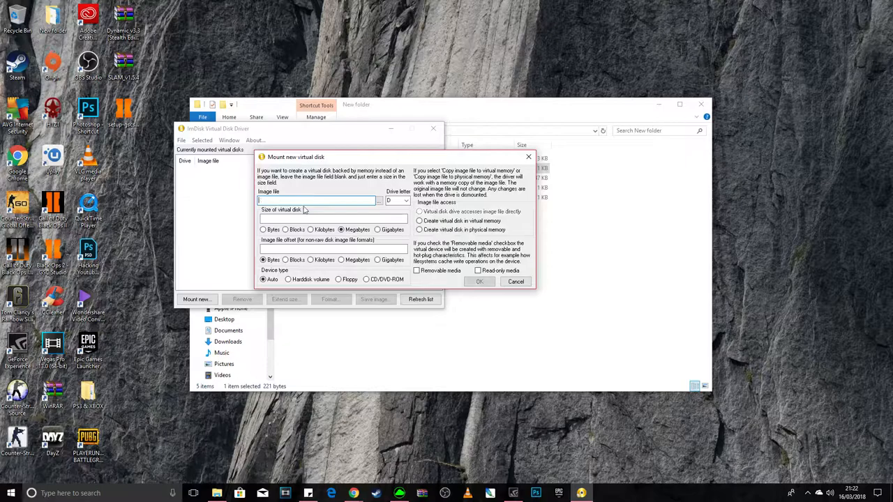
pyautogui.write('2')
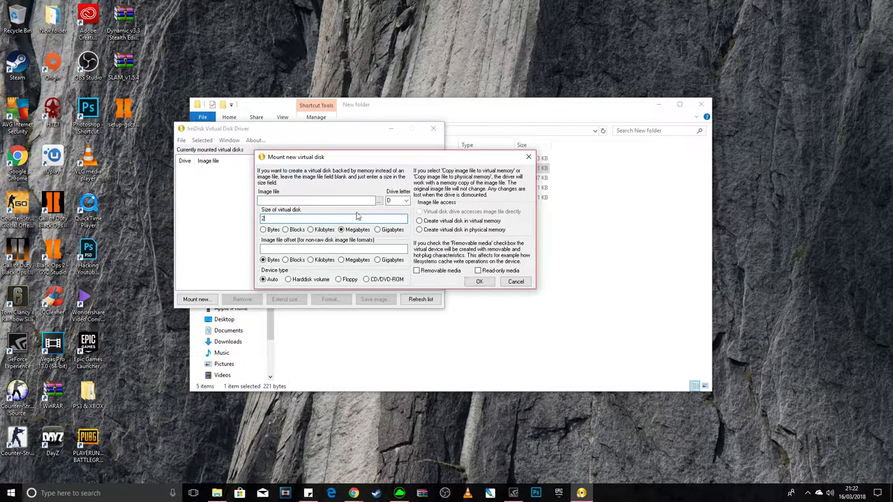
pyautogui.click(377, 229)
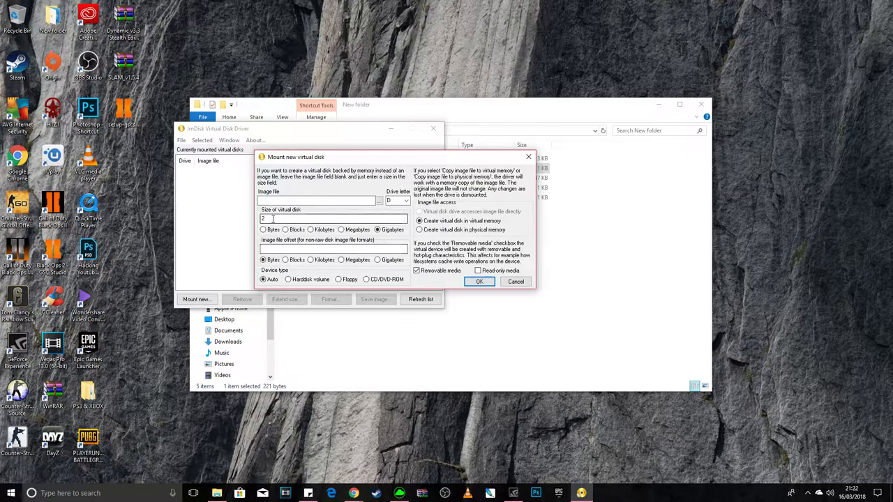
pyautogui.click(479, 281)
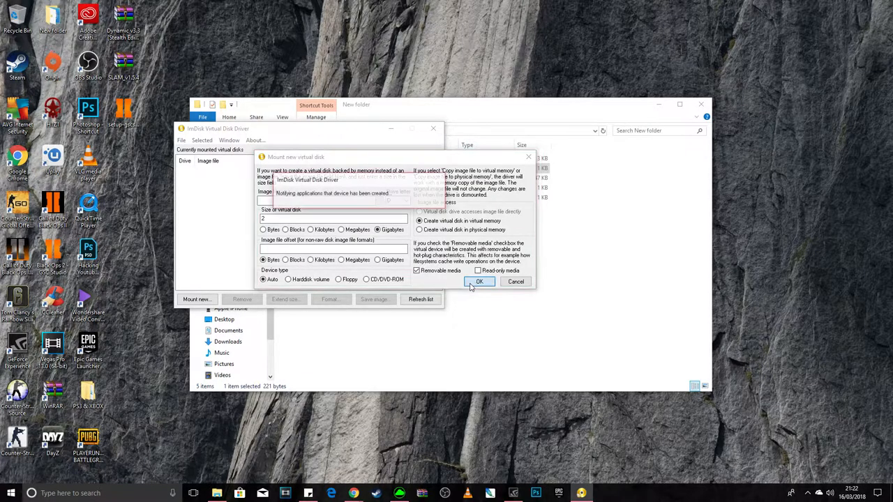
pyautogui.click(480, 281)
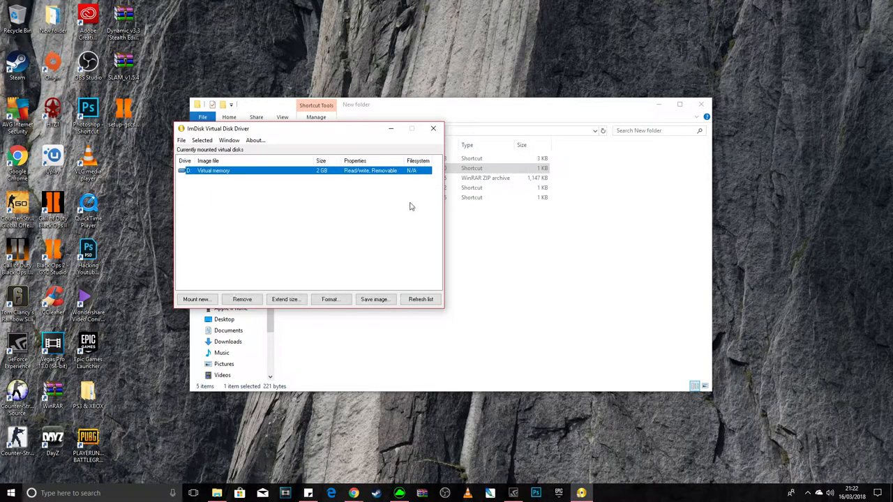
# Step: Quick-format drive D as FAT, dismiss the completion message, and reopen File Explorer
pyautogui.click(329, 299)
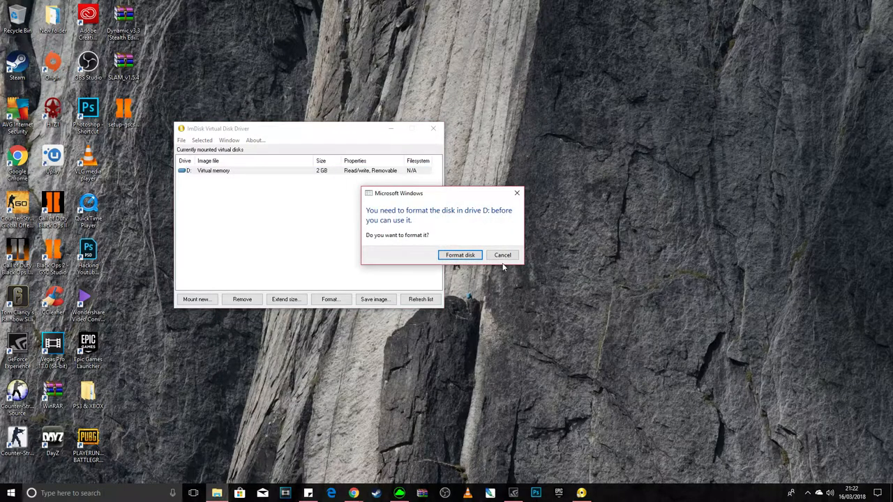
pyautogui.click(460, 255)
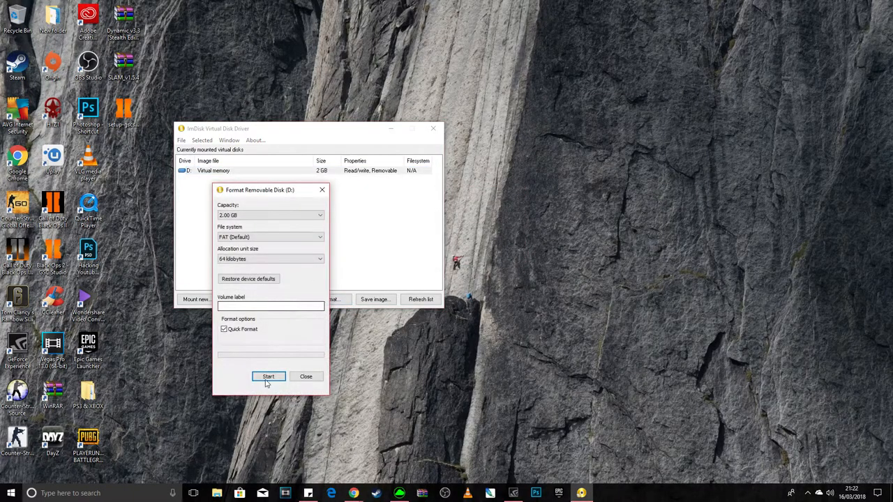
pyautogui.click(268, 377)
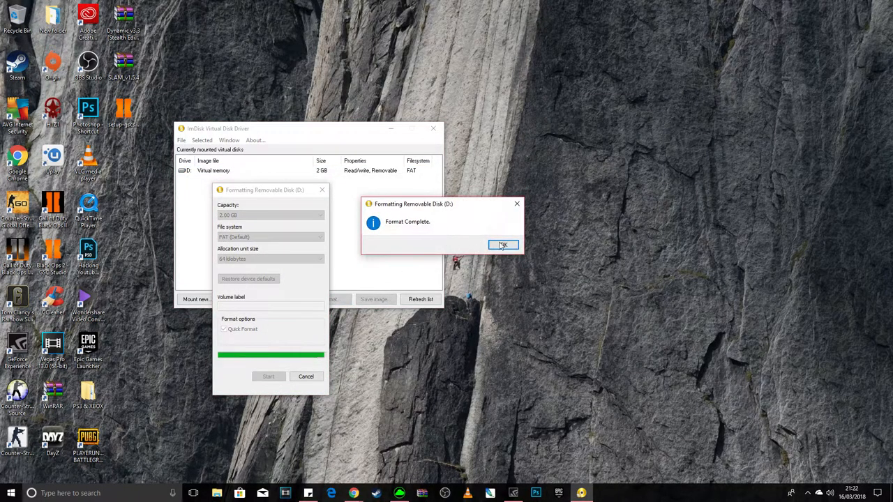
pyautogui.click(502, 245)
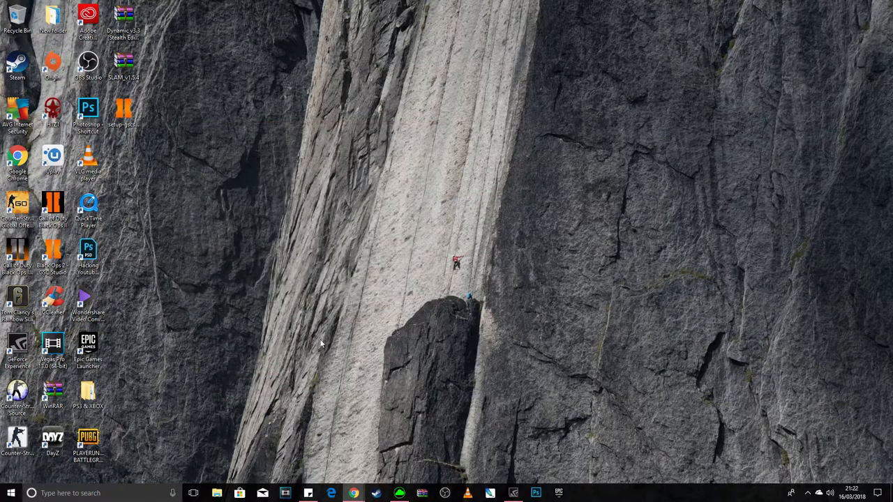
pyautogui.click(217, 493)
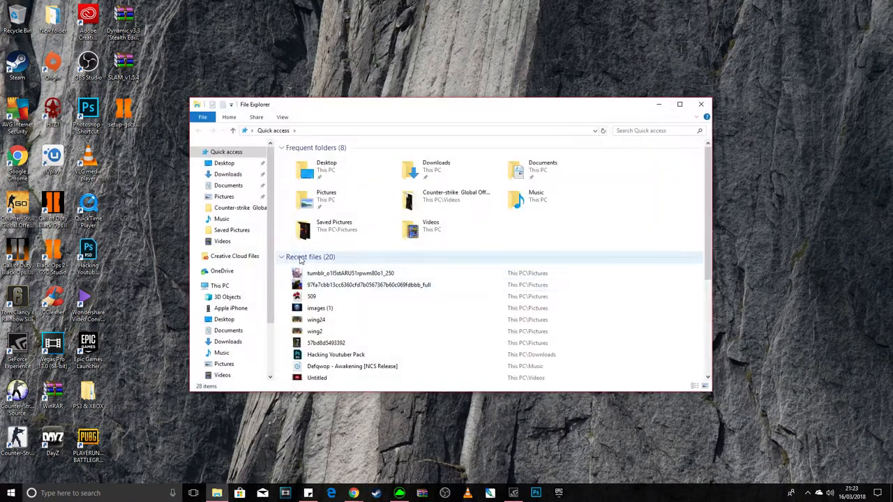
# Step: Scroll through Quick access in File Explorer before moving to the 420cheats page
pyautogui.scroll(-3)
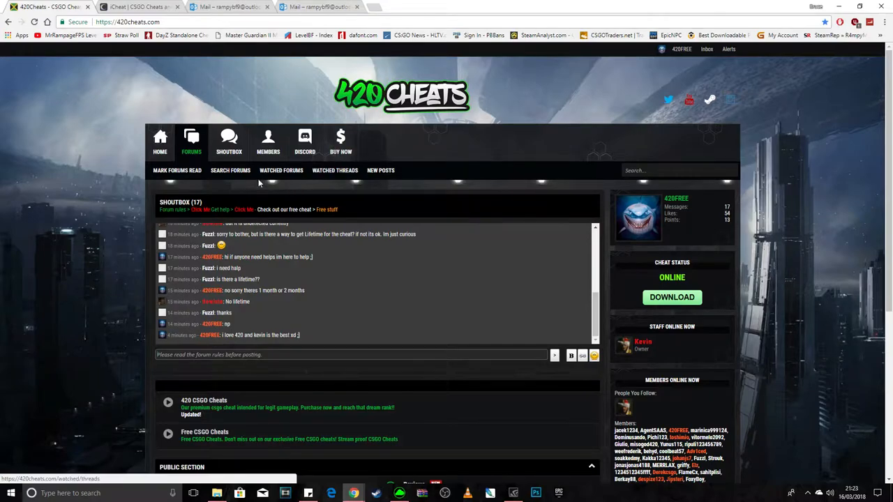
# Step: Reload the 420cheats forum home and open the VIP section's Referrals forum
pyautogui.click(159, 141)
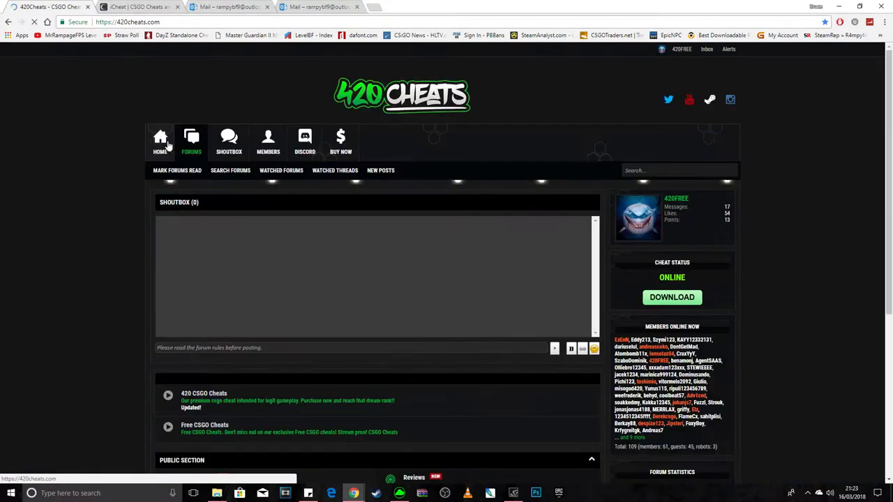
pyautogui.scroll(-3)
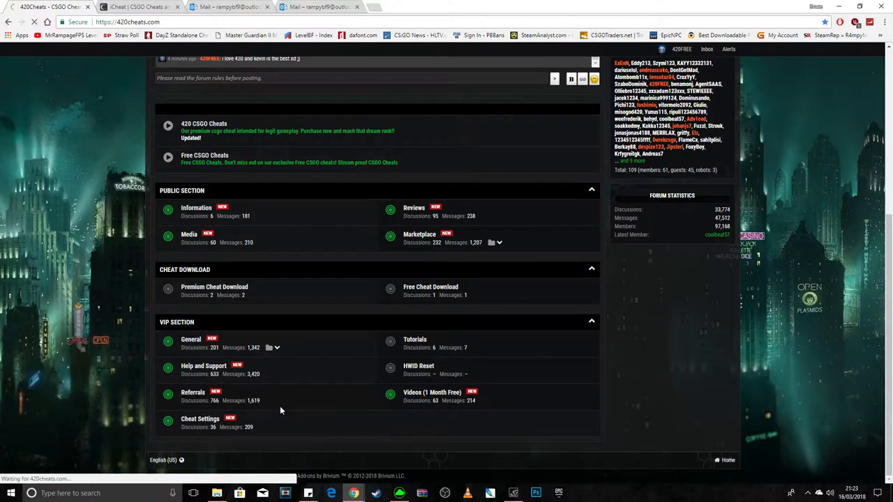
pyautogui.click(193, 392)
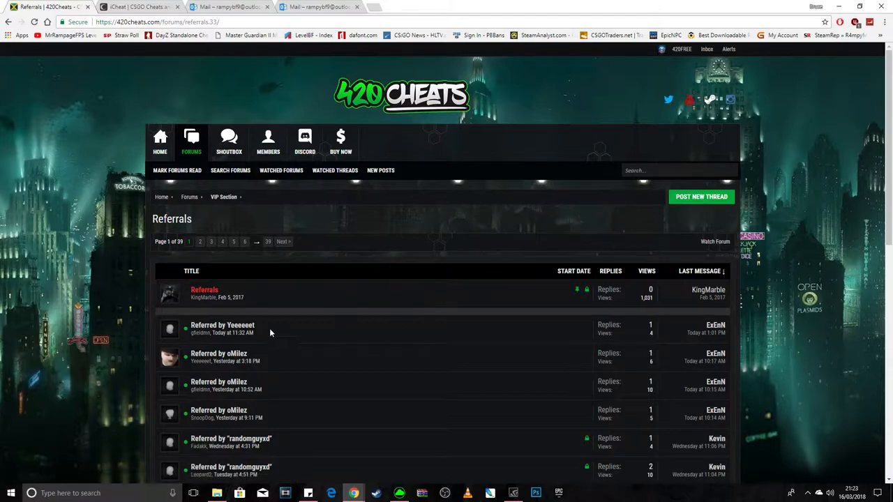
pyautogui.moveTo(303, 341)
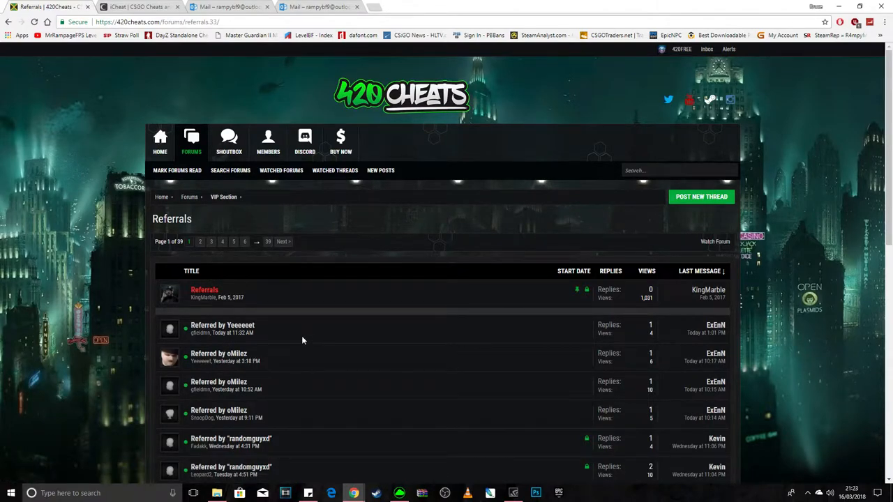
pyautogui.moveTo(305, 338)
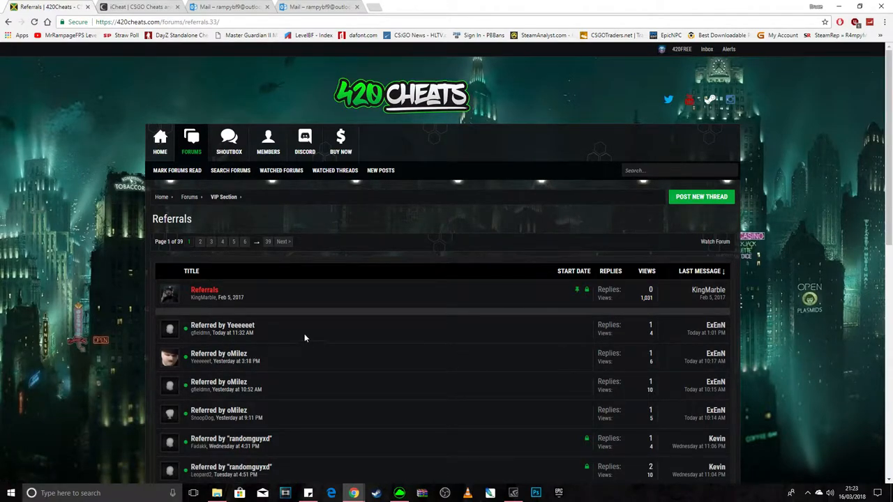
pyautogui.click(682, 49)
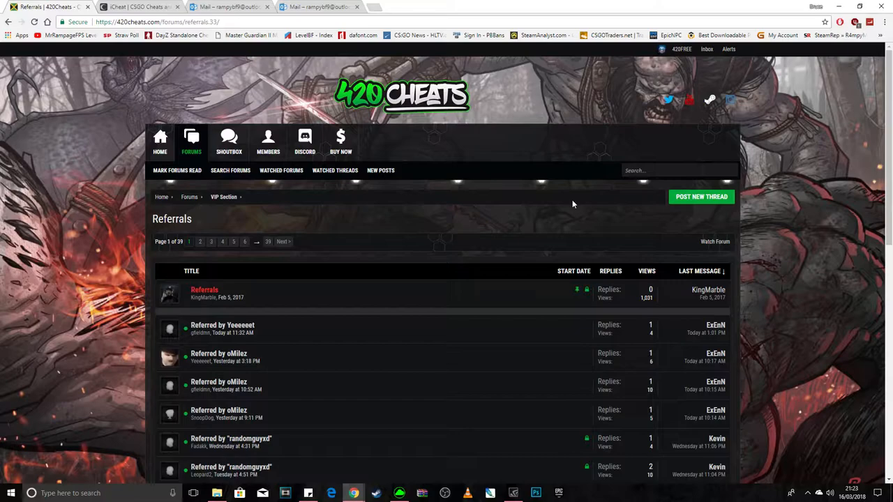
pyautogui.moveTo(569, 205)
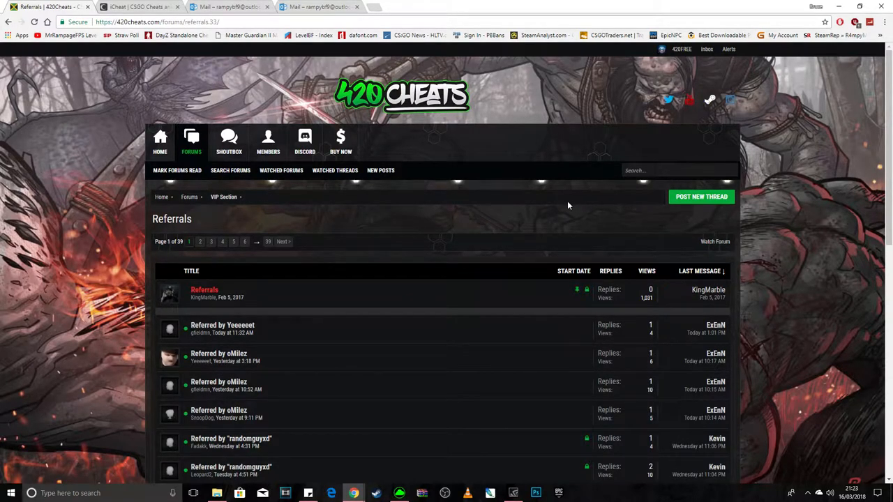
pyautogui.moveTo(350, 249)
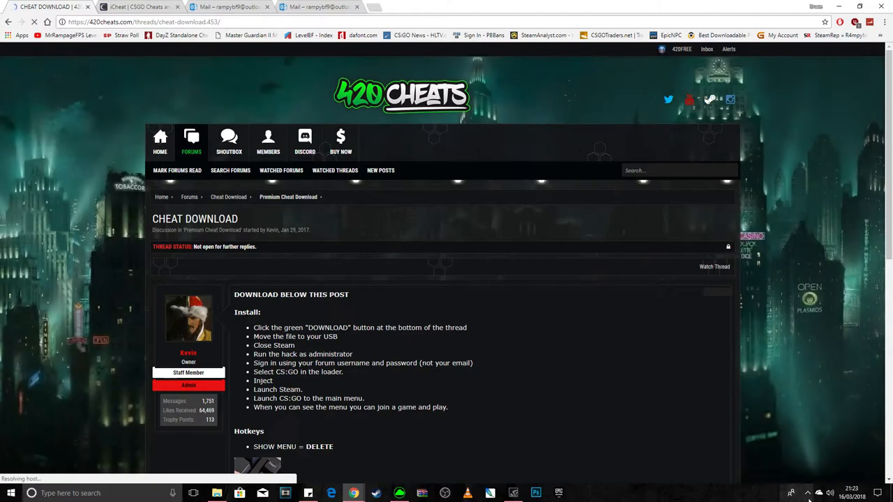
# Step: Scroll the CHEAT DOWNLOAD thread and download the au9ewf.exe loader into Downloads
pyautogui.scroll(-3)
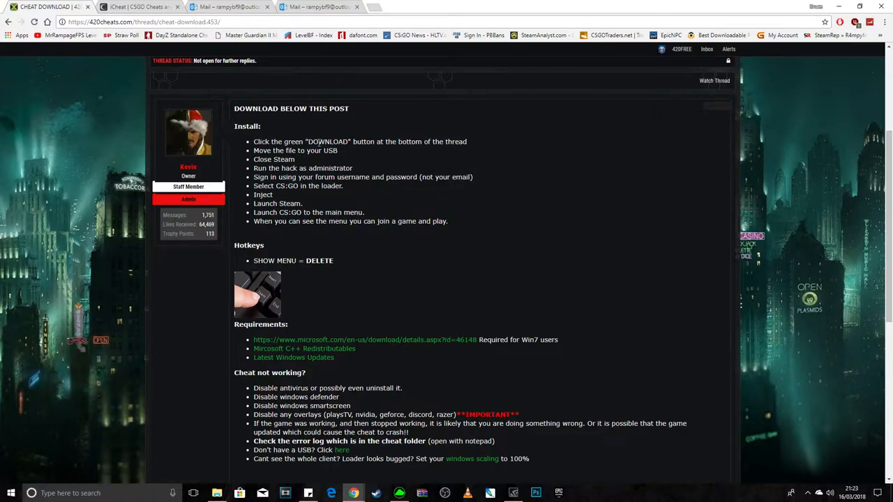
pyautogui.moveTo(318, 146)
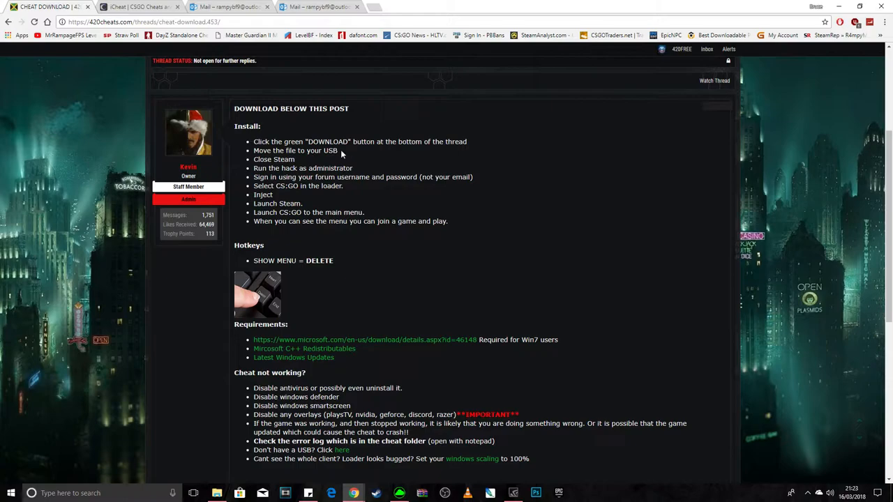
pyautogui.click(217, 493)
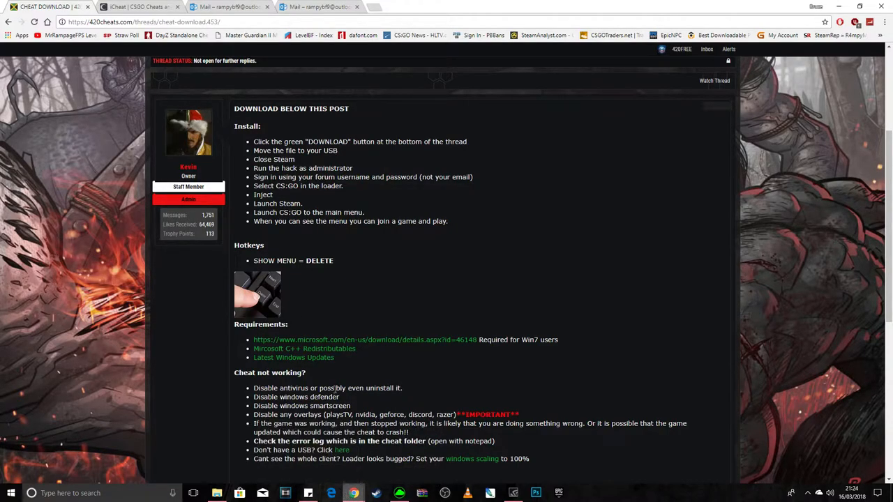
pyautogui.scroll(-3)
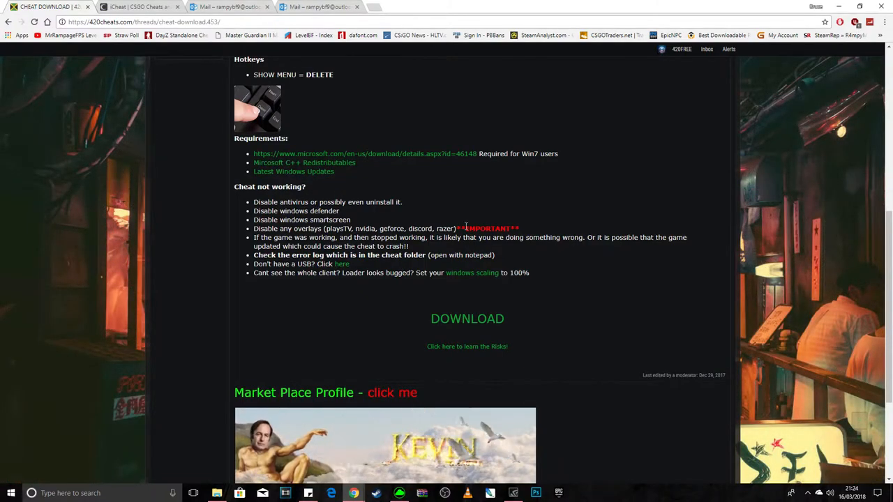
pyautogui.scroll(-3)
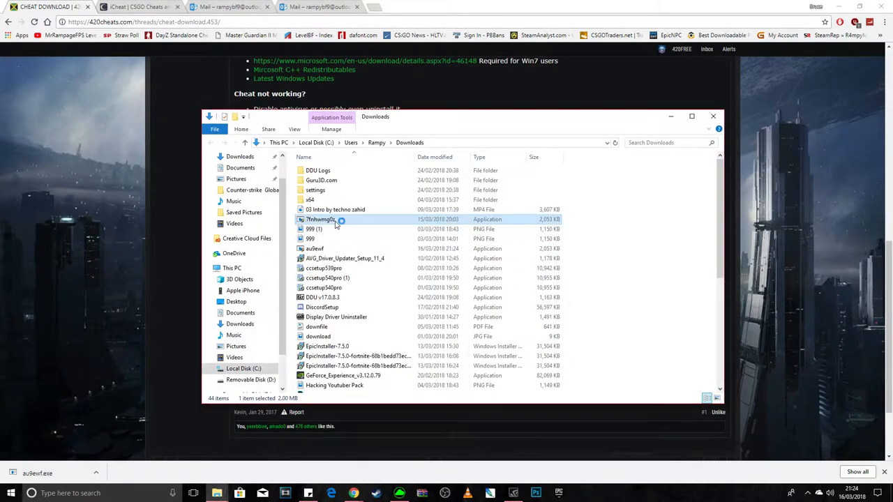
pyautogui.moveTo(323, 224)
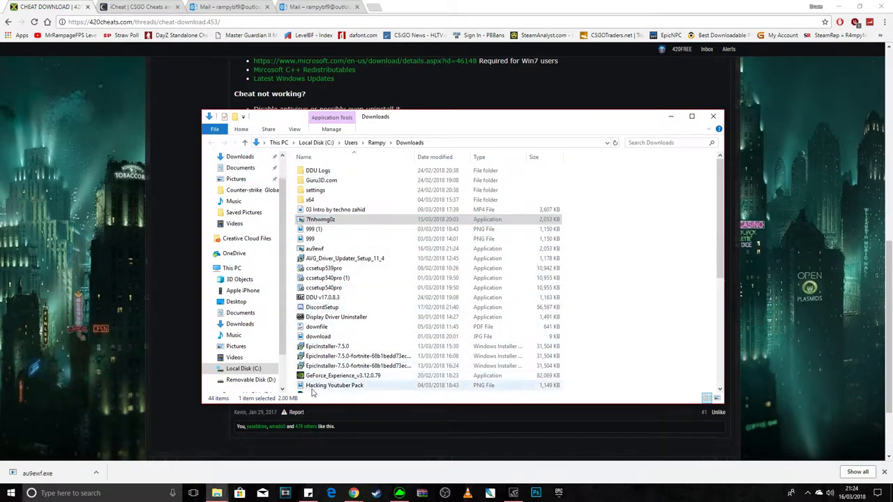
# Step: Paste the au9ewf loader from Downloads onto Removable Disk (D:) and launch it
pyautogui.click(321, 219)
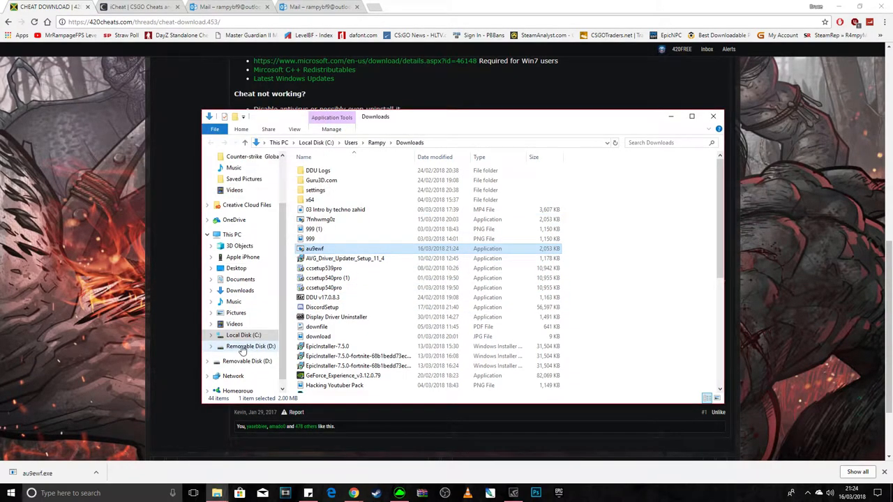
pyautogui.rightClick(315, 170)
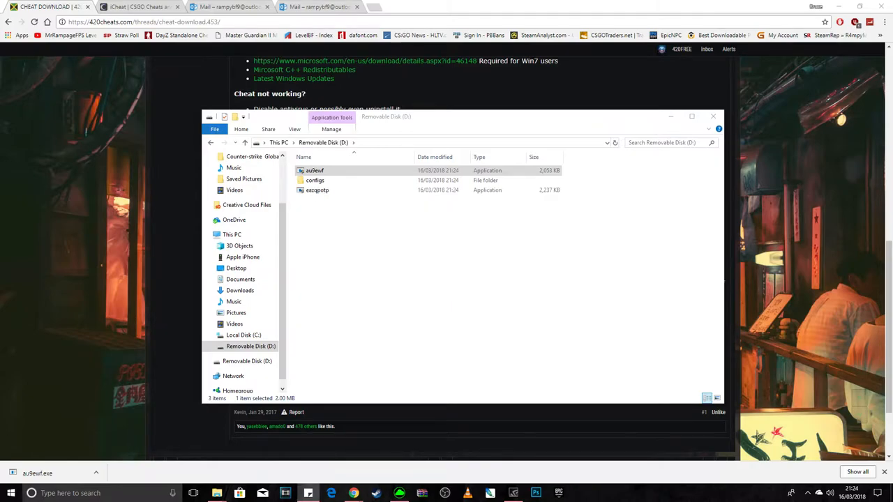
pyautogui.doubleClick(315, 170)
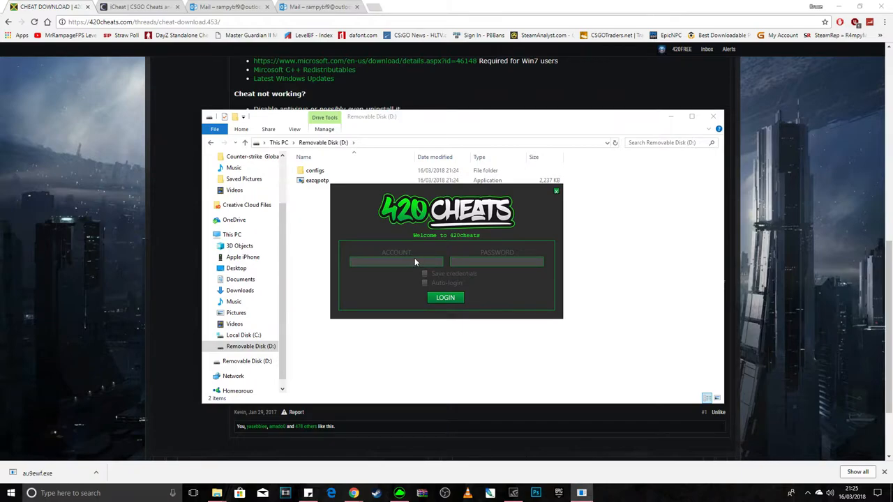
# Step: Log in to the 420Cheats loader with the 420free forum account
pyautogui.write('420free')
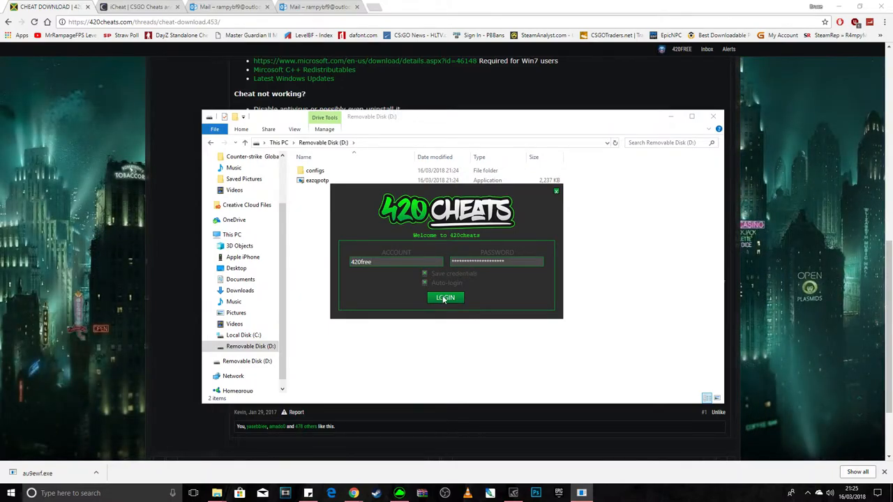
pyautogui.click(445, 298)
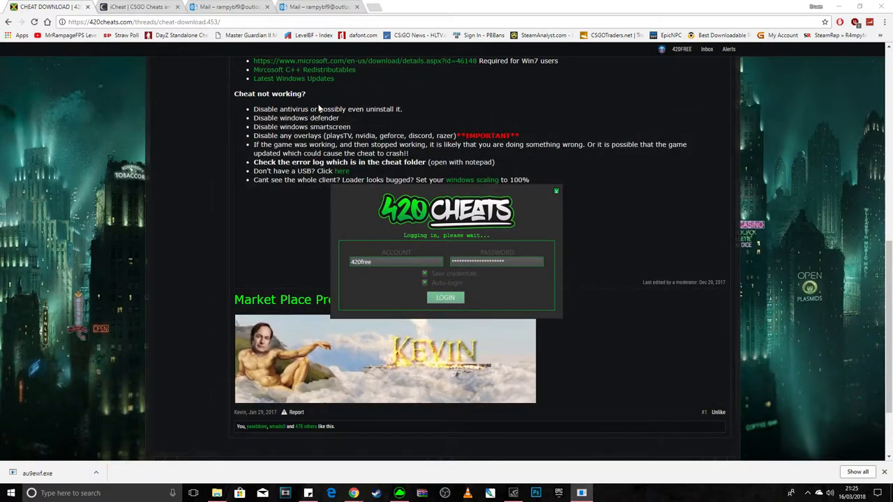
pyautogui.click(445, 298)
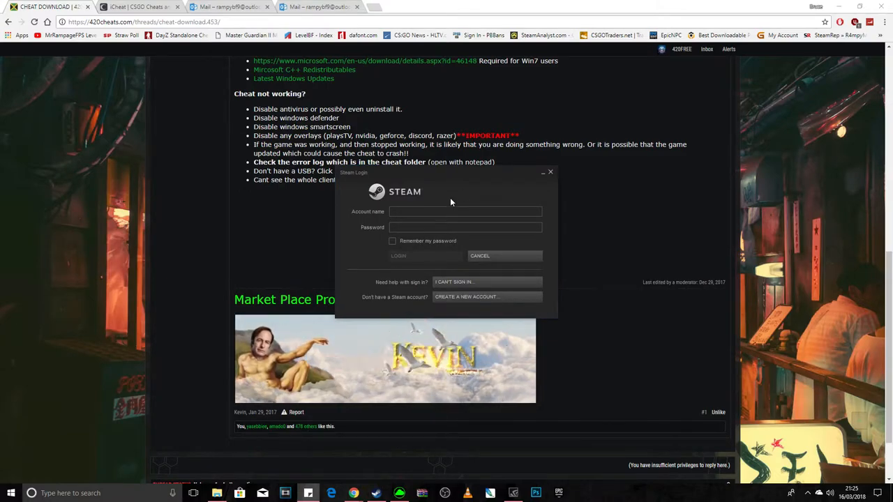
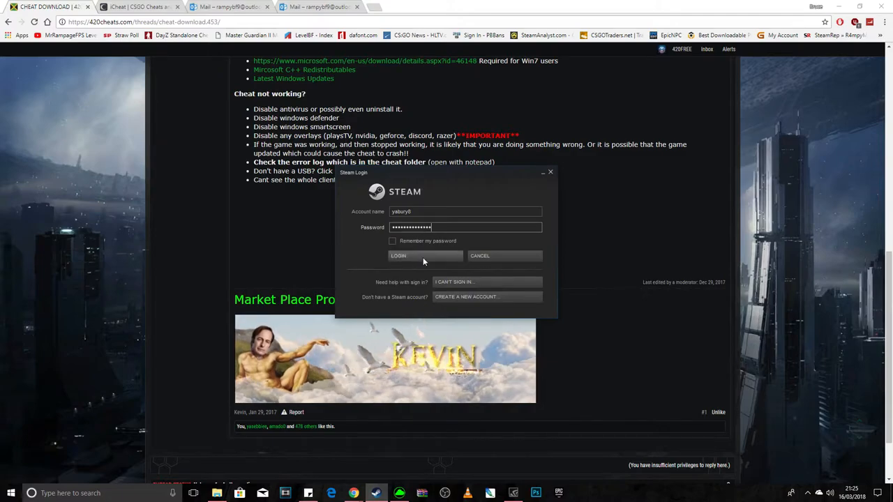
pyautogui.click(398, 255)
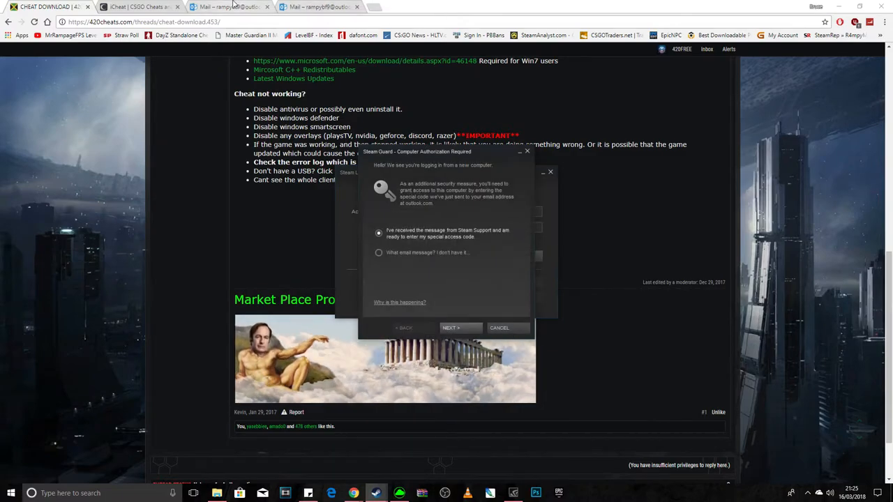
pyautogui.click(450, 328)
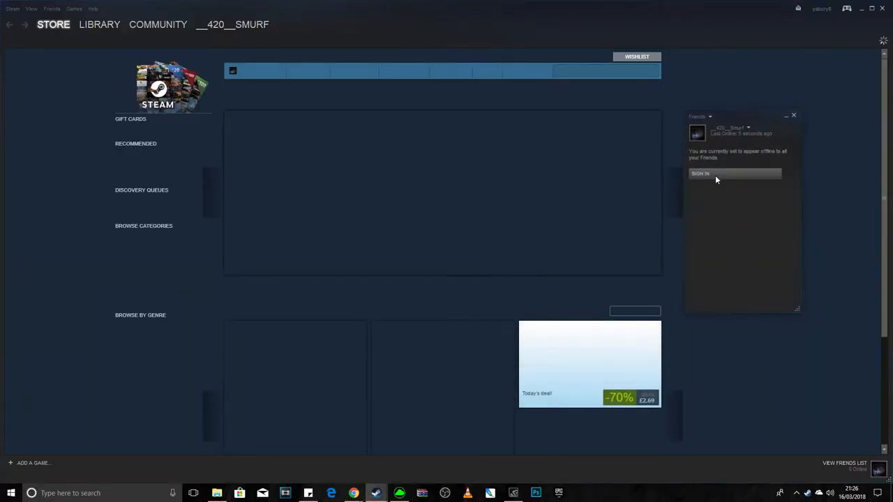
# Step: Launch Counter-Strike: Global Offensive from the Steam library and close the Friends window
pyautogui.click(99, 24)
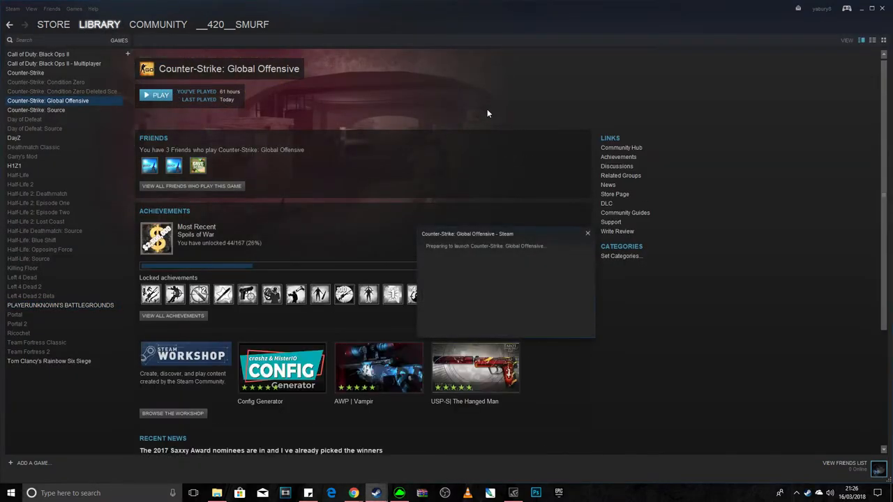
pyautogui.click(156, 95)
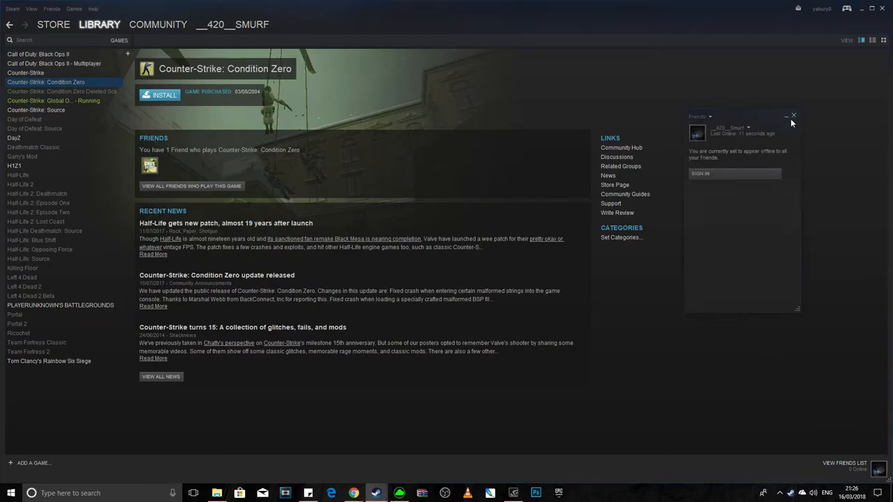
pyautogui.click(793, 115)
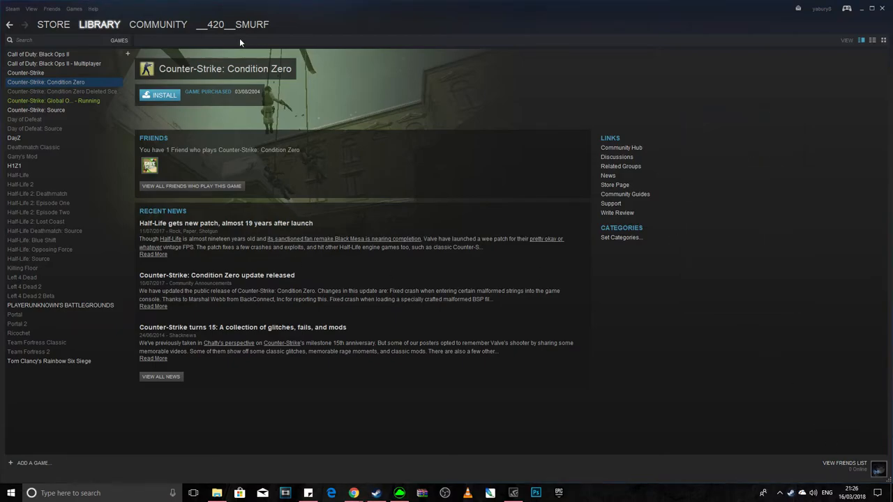
pyautogui.moveTo(499, 180)
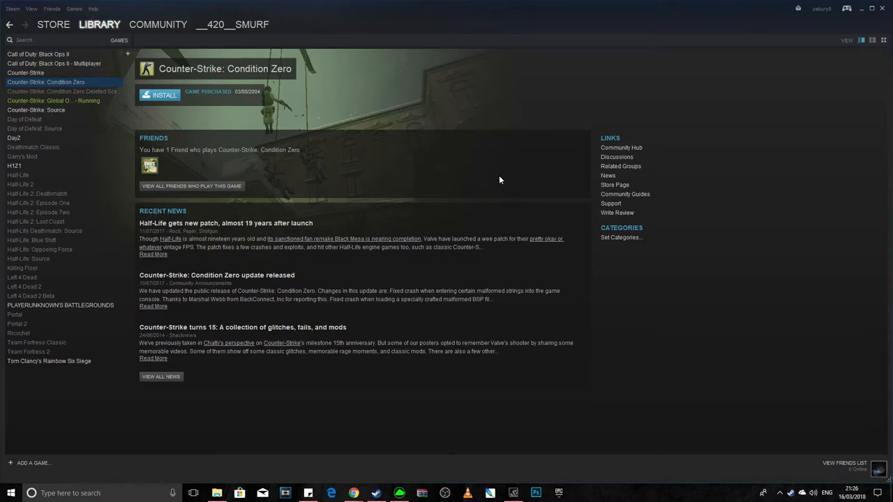